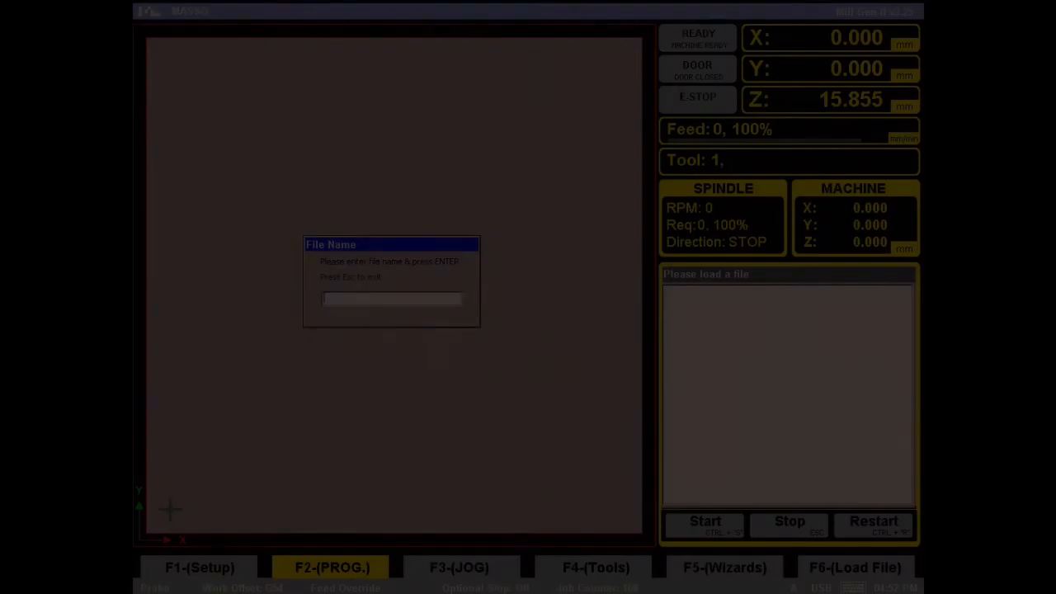
# Name the new program file 'TOOL TEST' and open its empty editor
pyautogui.write('TOOL T')
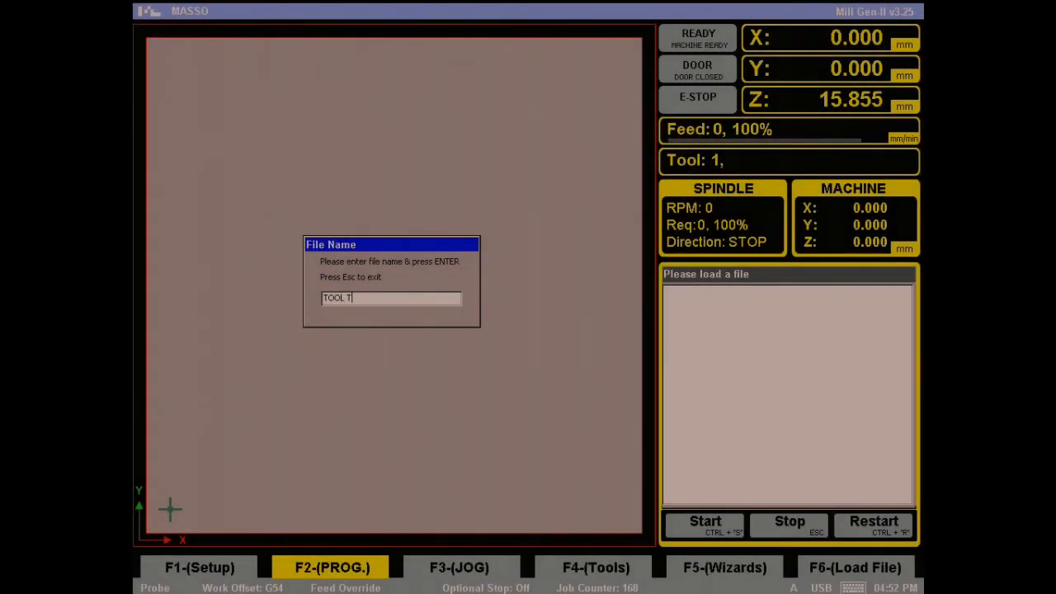
pyautogui.press('Return')
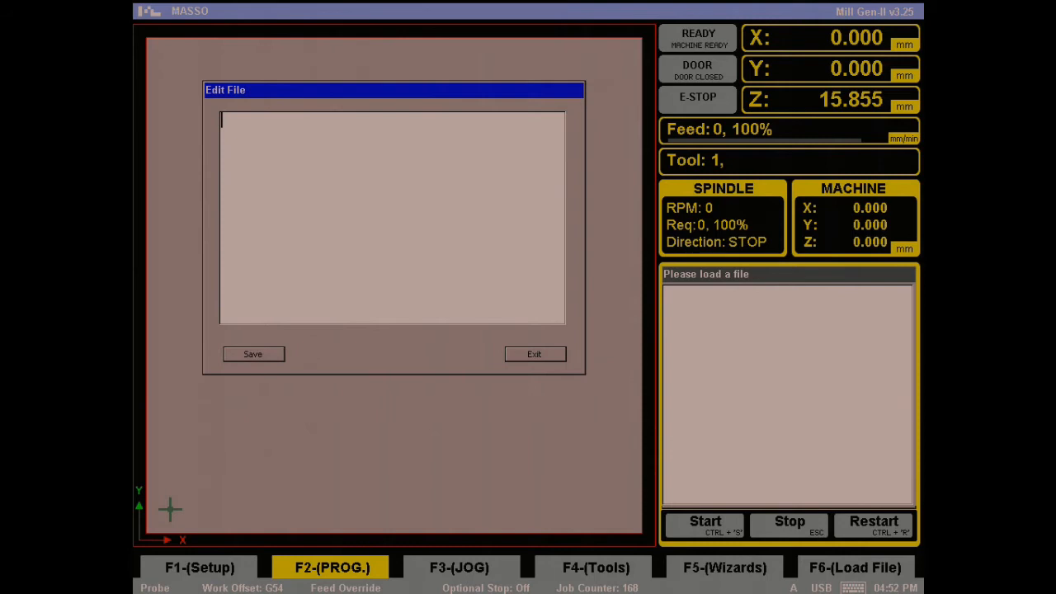
# Write G-code cutting an outer square with T1 M6 and inner square with T2 M6, then save
pyautogui.write('T1 M6')
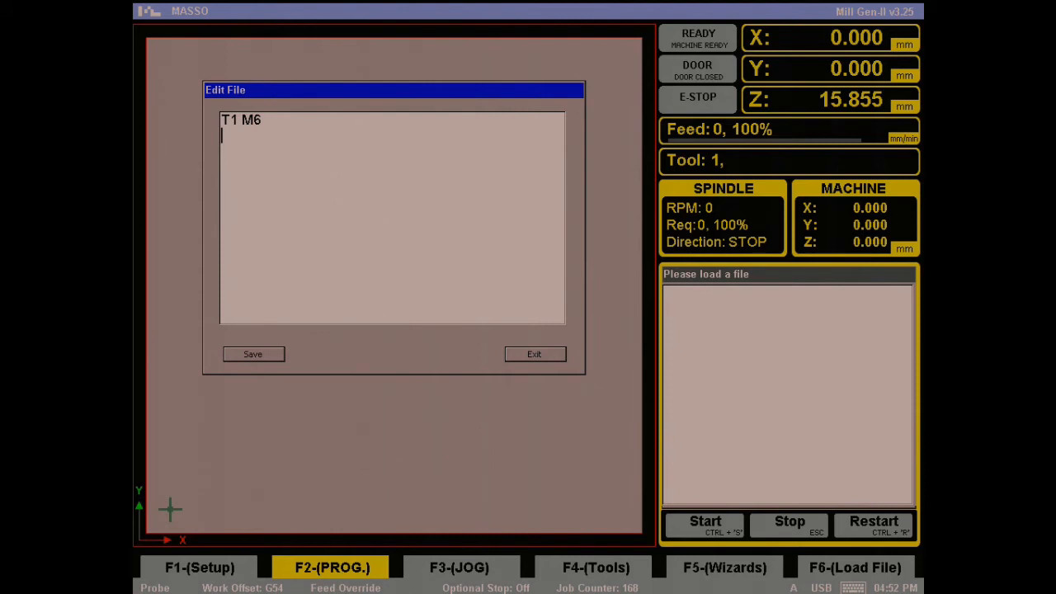
pyautogui.write('G1 X100 F1500')
pyautogui.write('Y100')
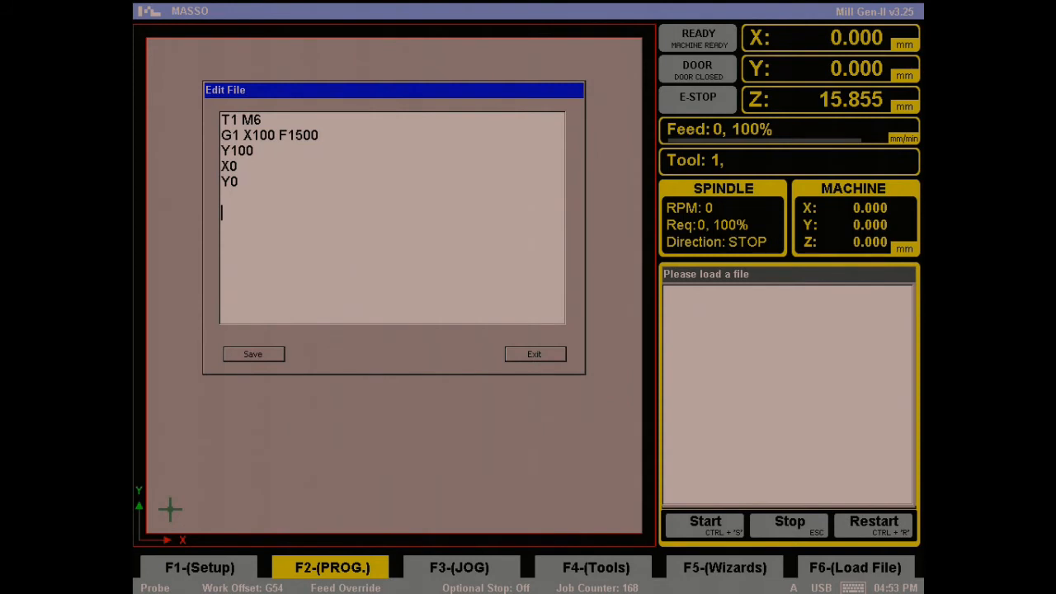
pyautogui.write('T')
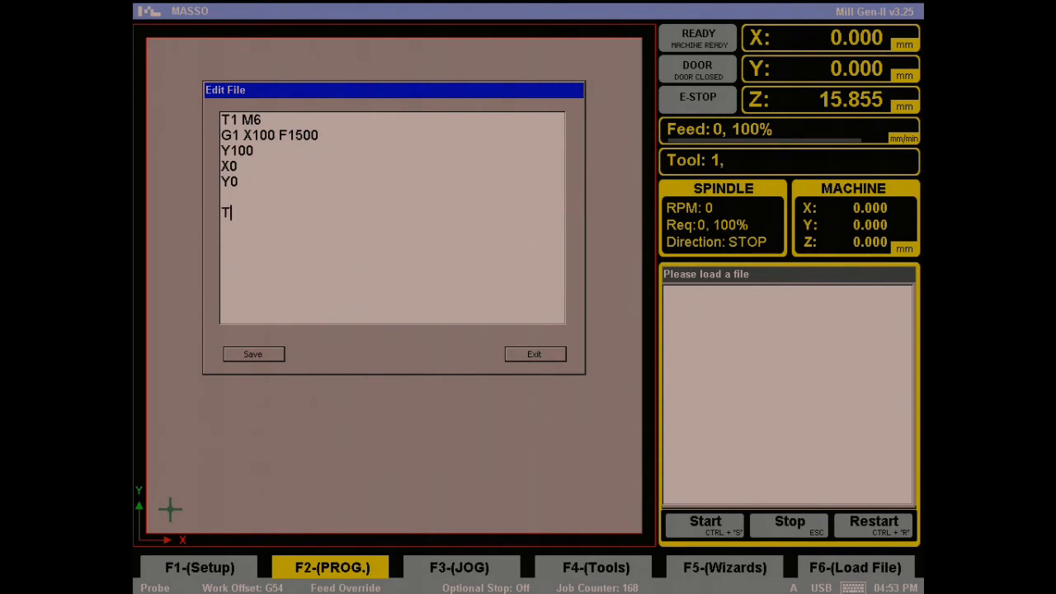
pyautogui.write('2 M')
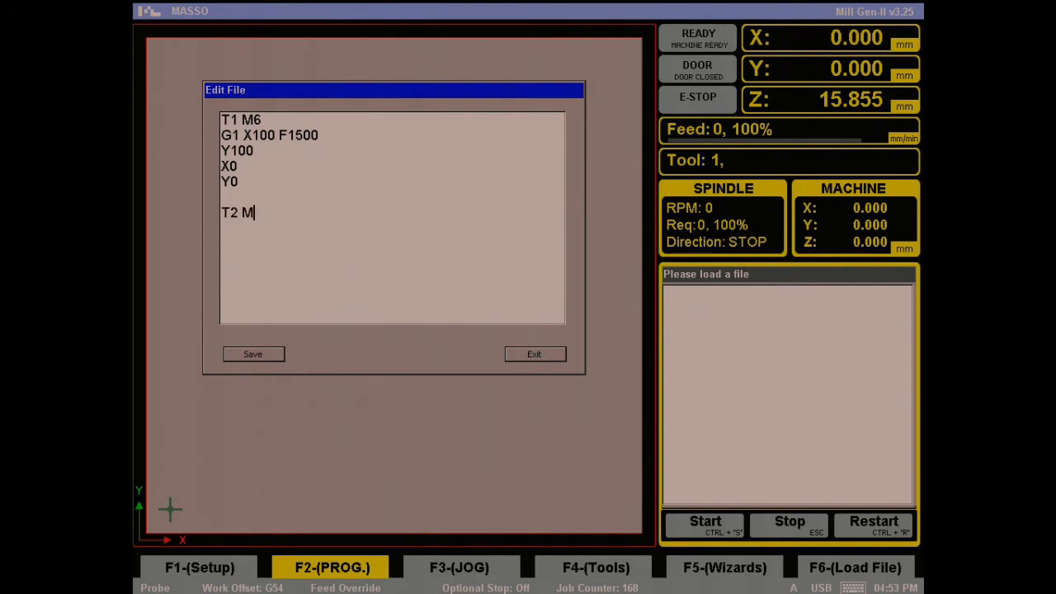
pyautogui.write('6')
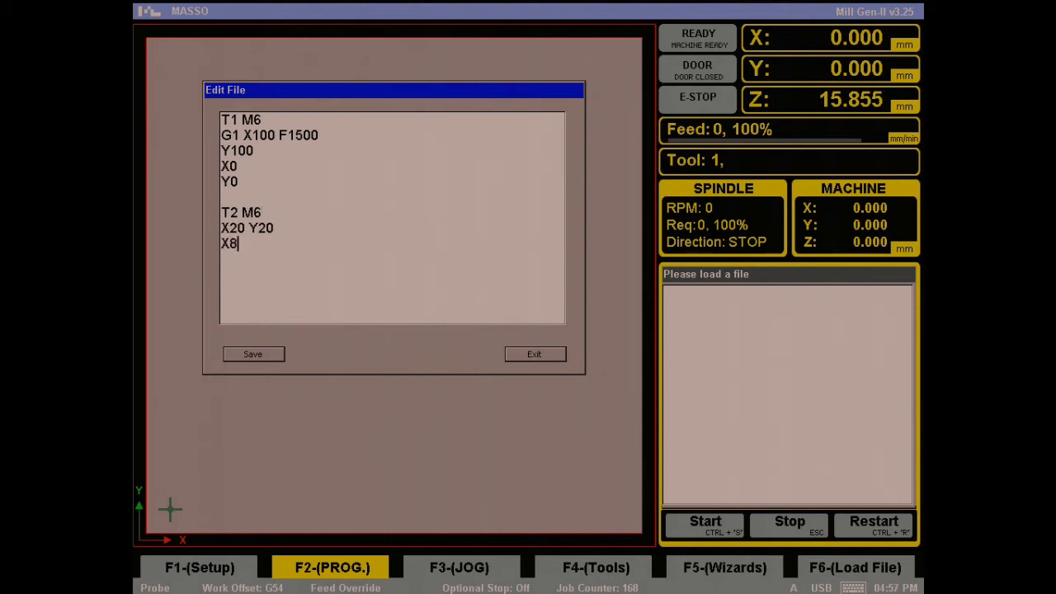
pyautogui.click(252, 353)
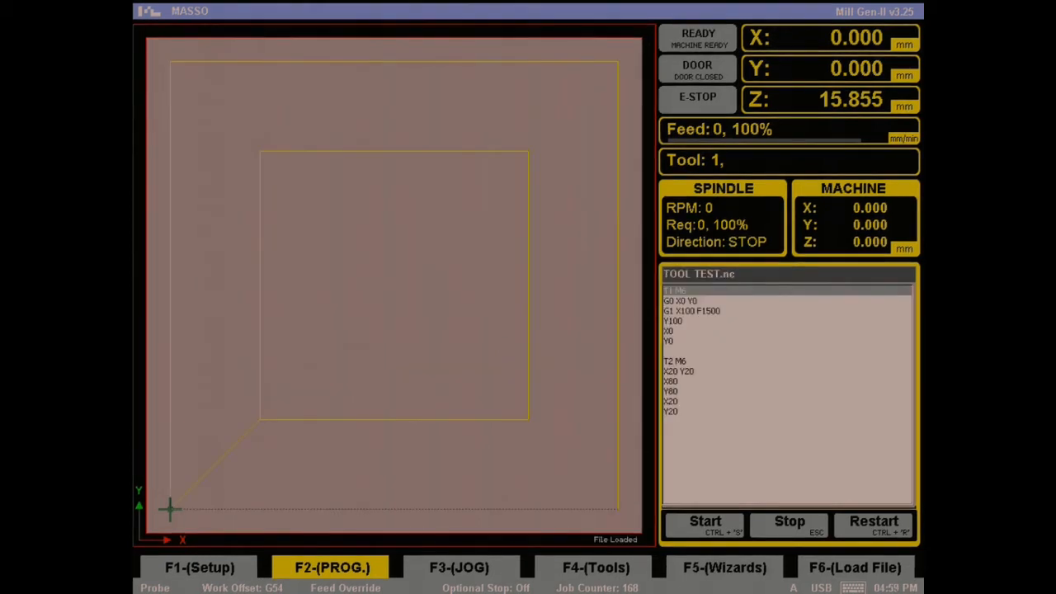
# Start TOOL TEST.nc and let the outer square cut until tool 2 is requested
pyautogui.click(705, 521)
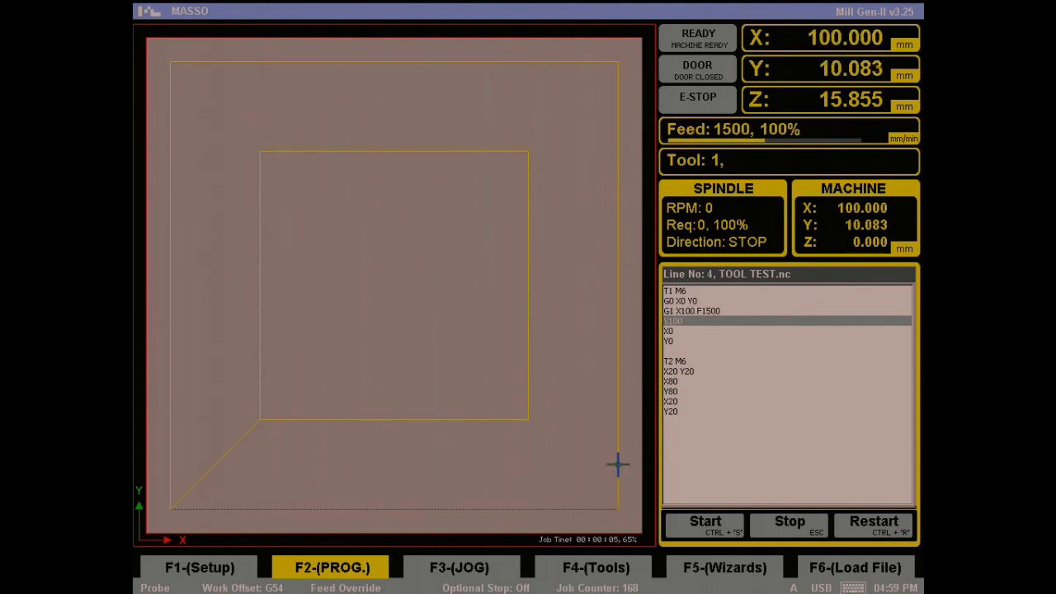
pyautogui.moveTo(617, 244)
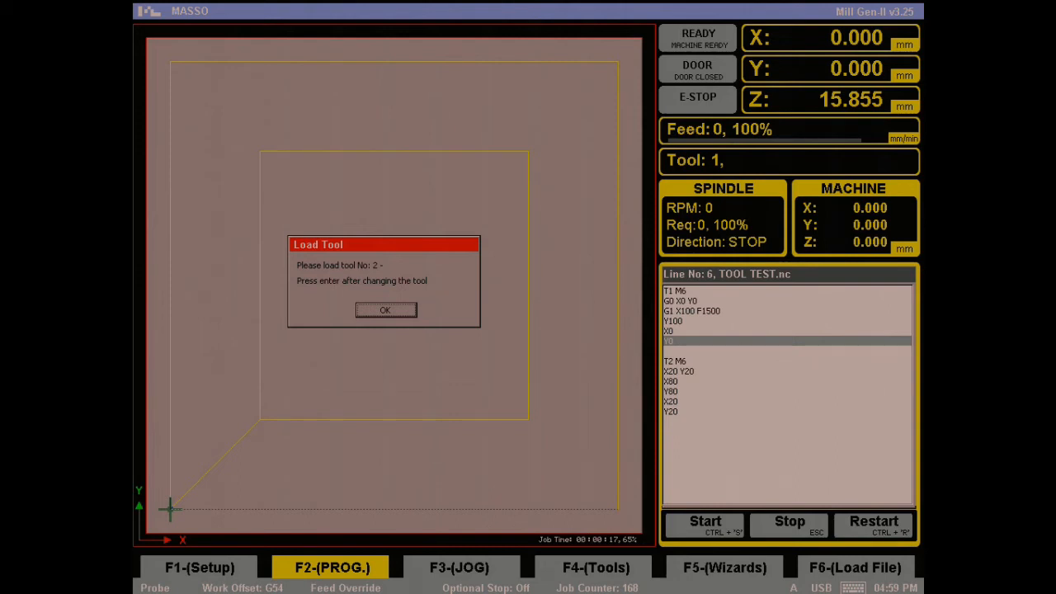
# Confirm tool 2 loaded, let the inner square finish, and reopen TOOL TEST.nc for editing
pyautogui.click(385, 310)
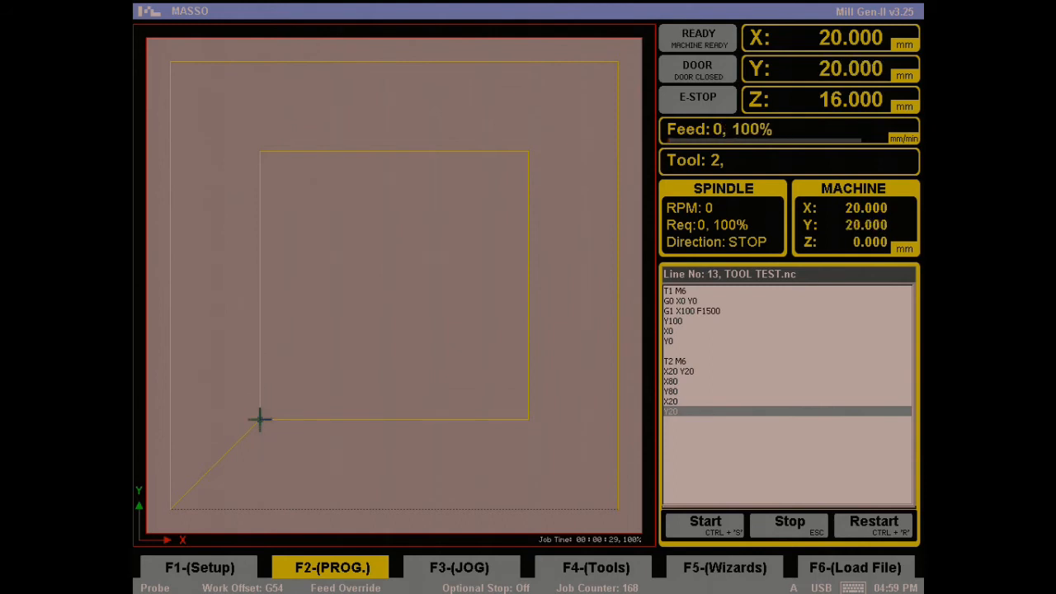
pyautogui.press('ctrl+e')
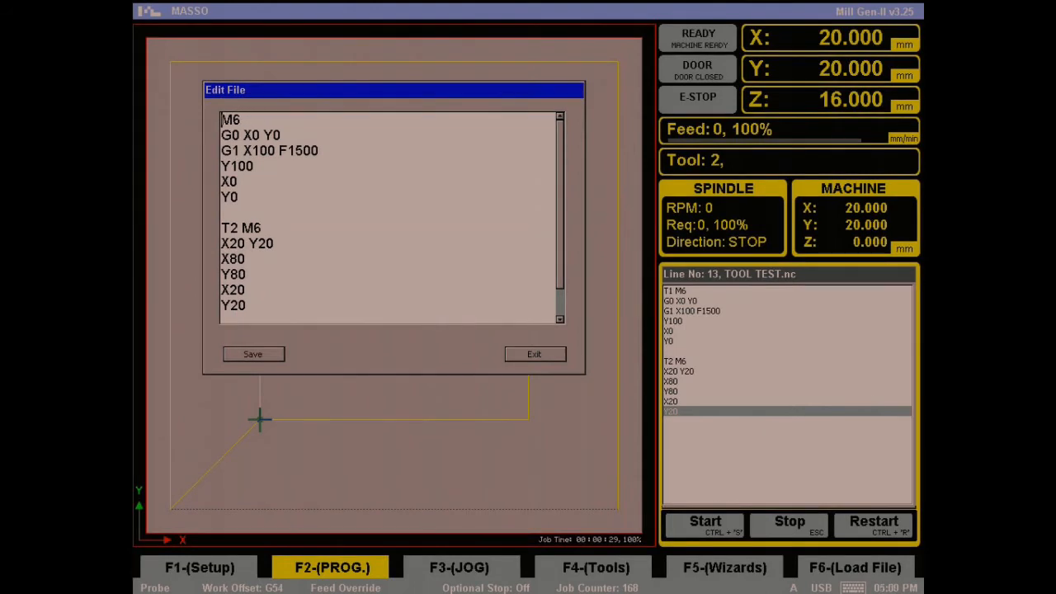
# Change the tool-change lines to 'M6 T1' and 'M6 T2' and save the program
pyautogui.write('T')
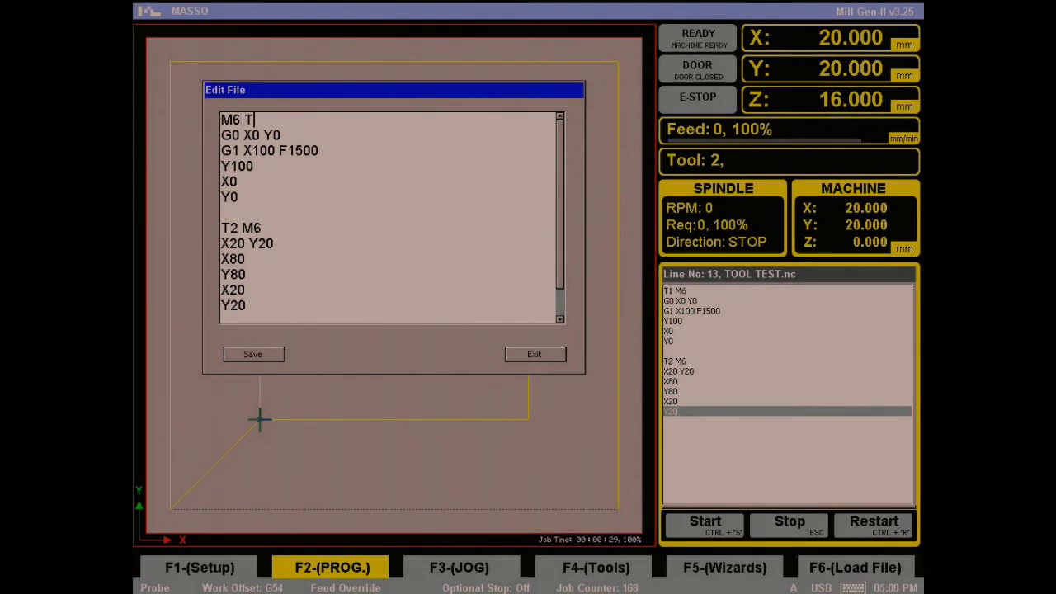
pyautogui.write('1')
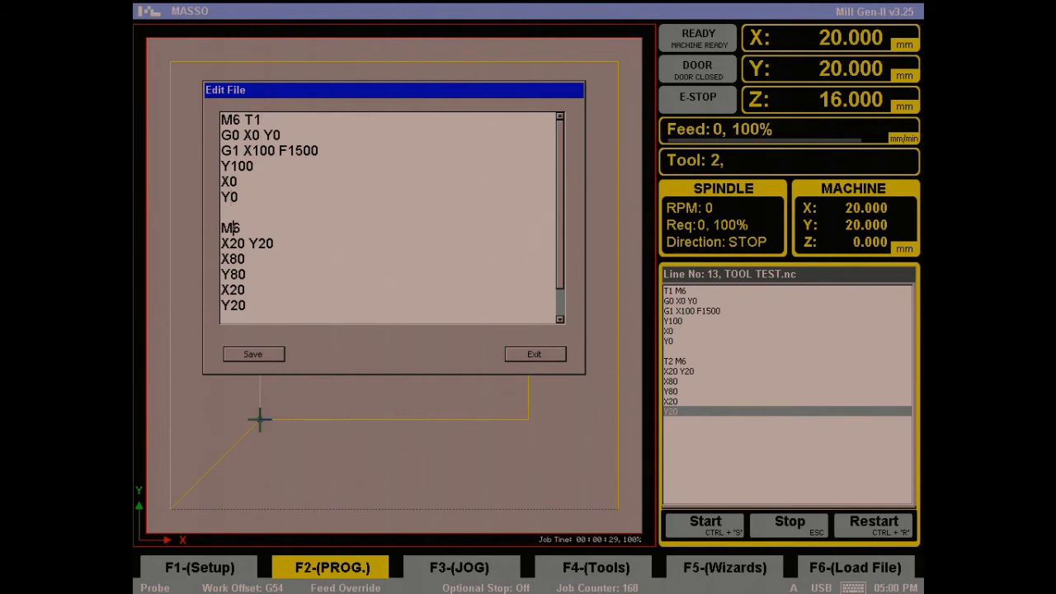
pyautogui.write('T2')
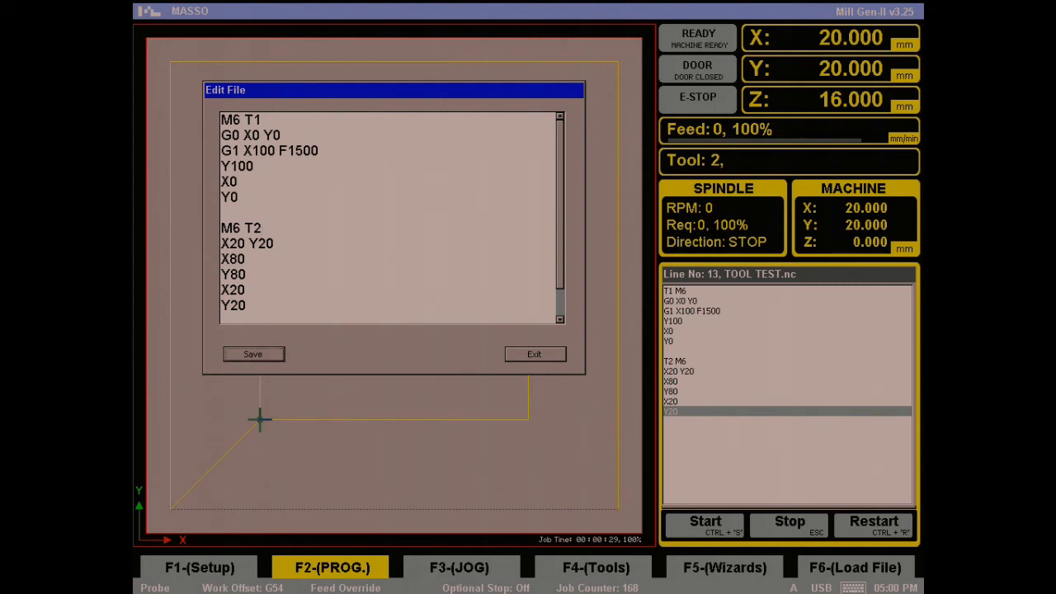
pyautogui.click(533, 353)
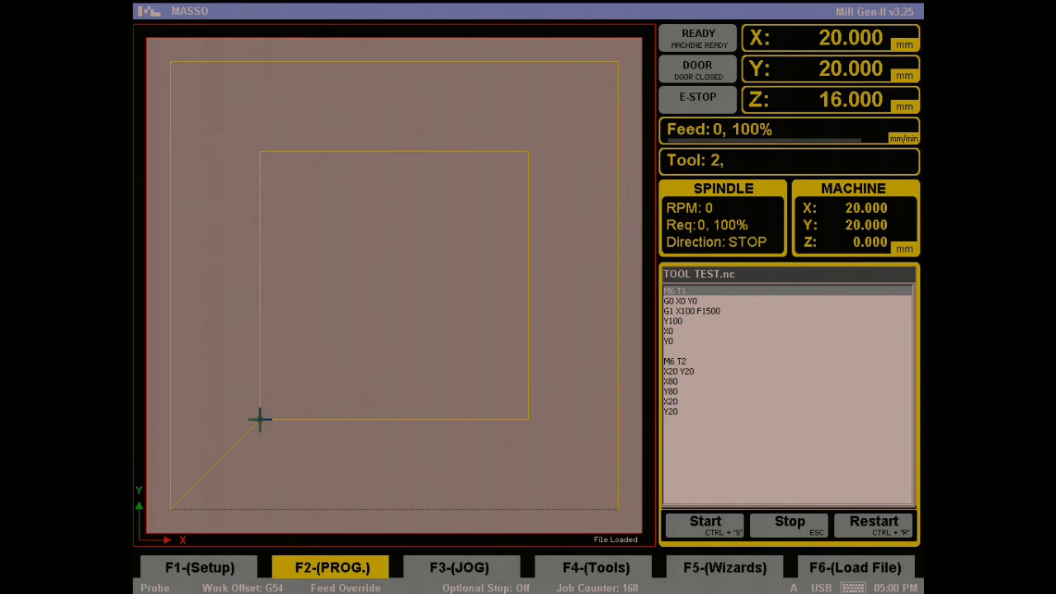
# Rerun the revised TOOL TEST.nc until MASSO prompts to load tool 1
pyautogui.click(704, 524)
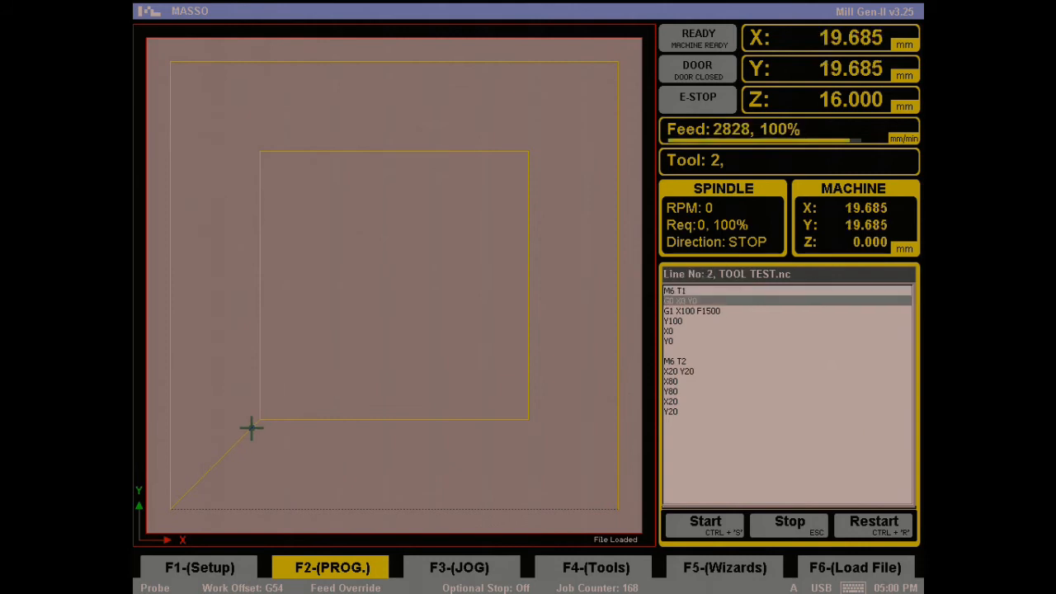
pyautogui.click(705, 526)
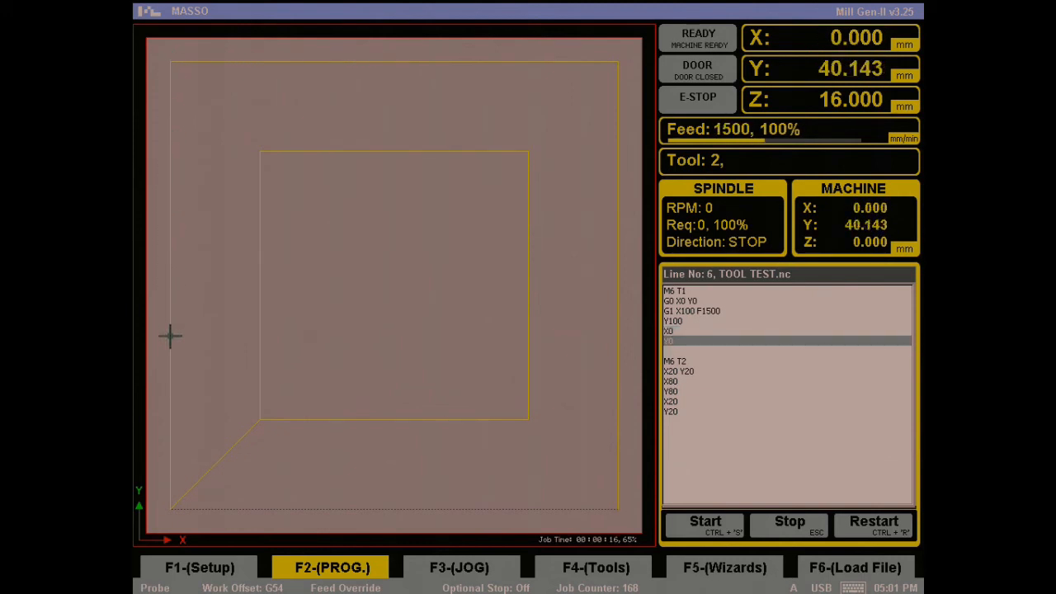
pyautogui.click(704, 521)
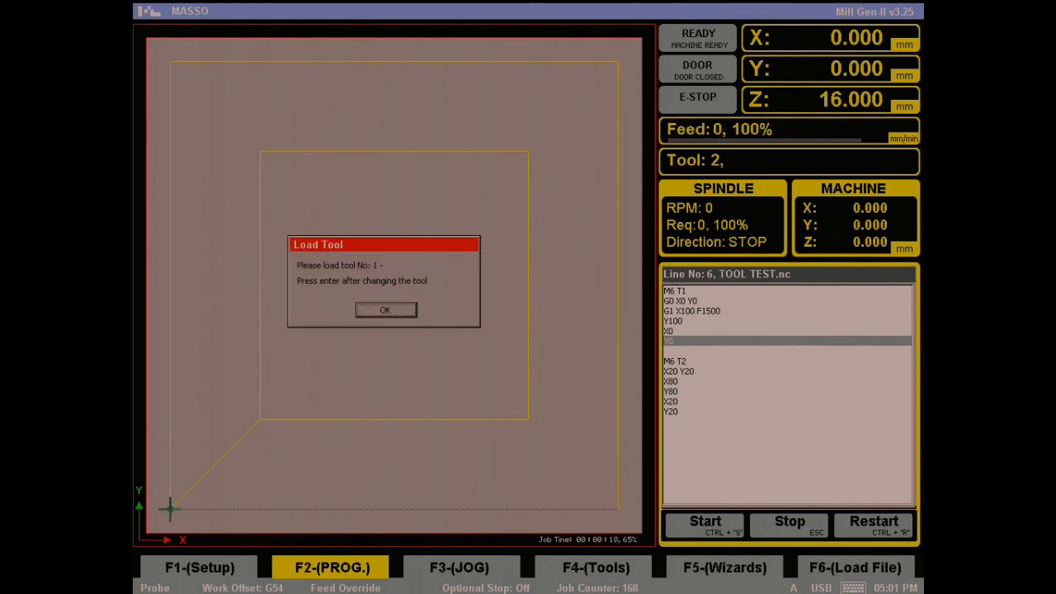